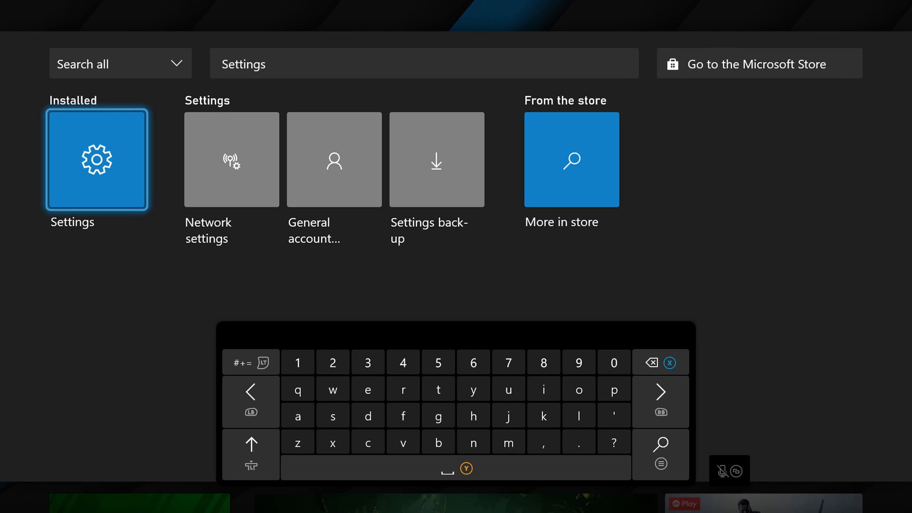
Launch the console Settings app, glance at Account, and return to the General category.
click(97, 160)
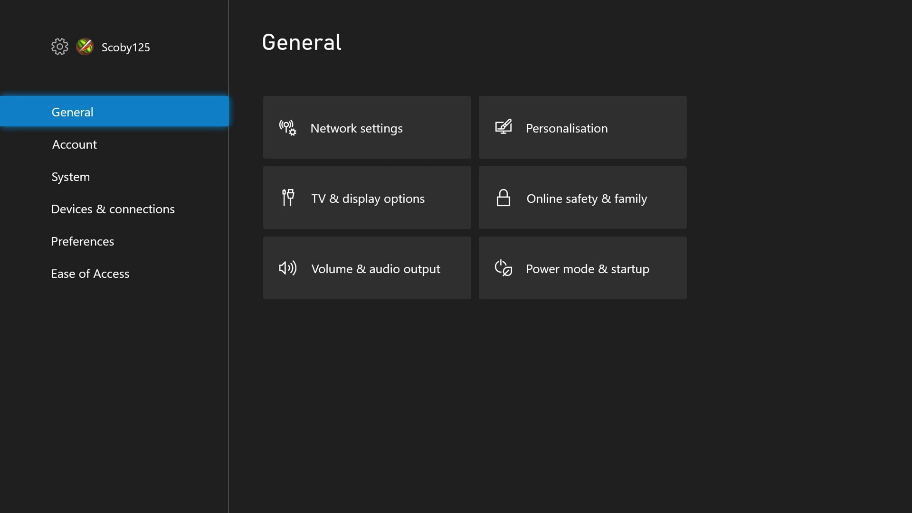
click(74, 144)
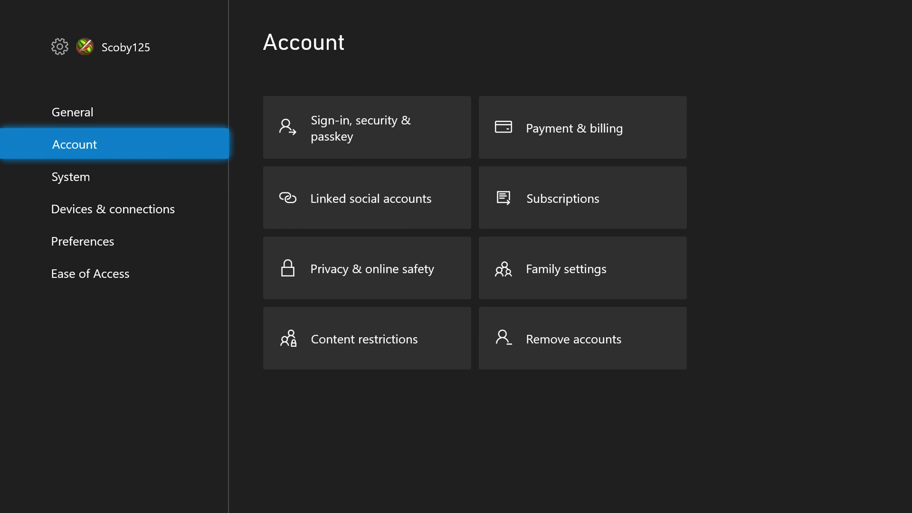
click(72, 112)
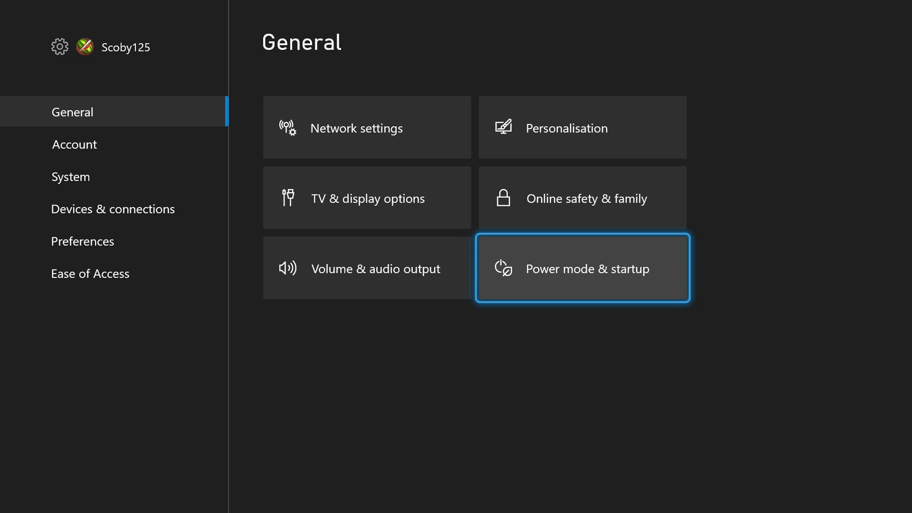
Enter Power mode & startup under General, confirming Power mode reads Energy-saving.
click(582, 268)
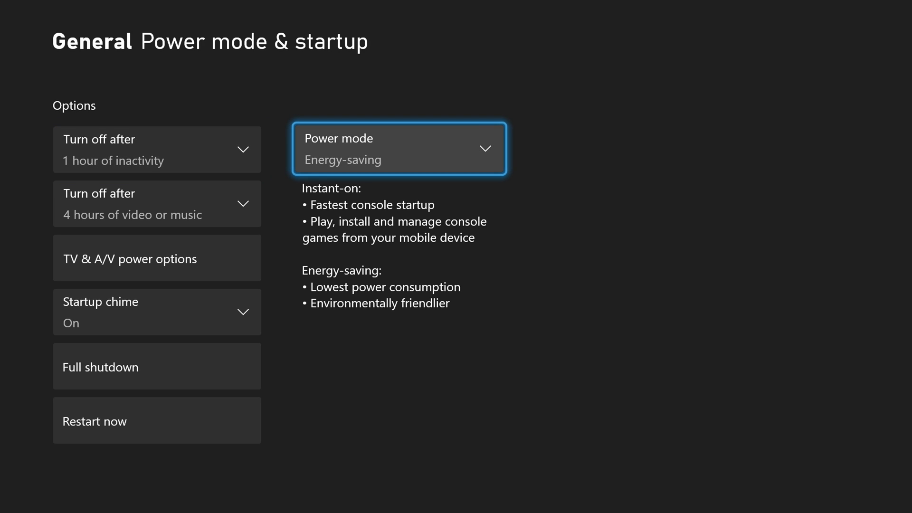
click(398, 148)
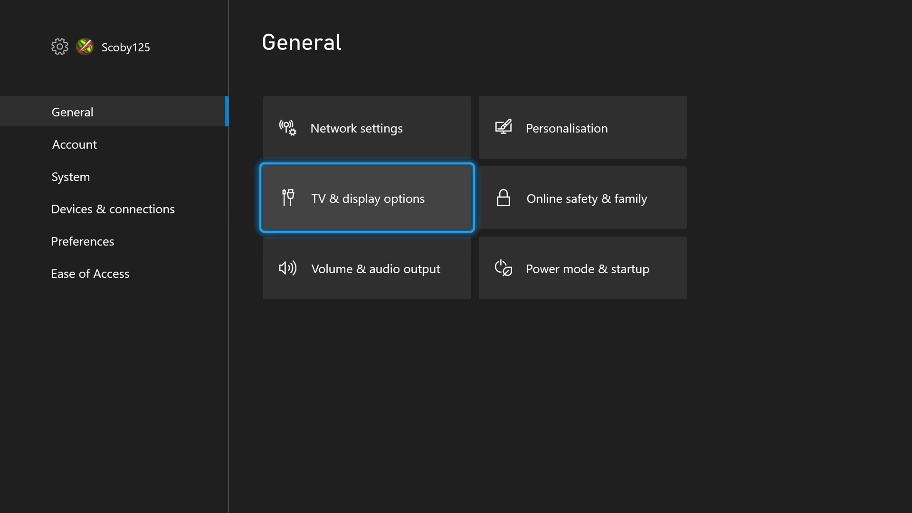
click(581, 269)
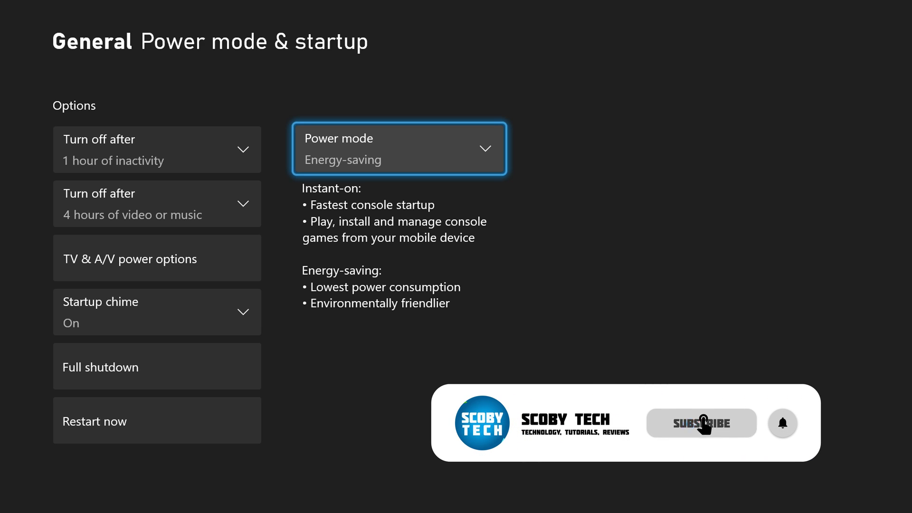
click(701, 423)
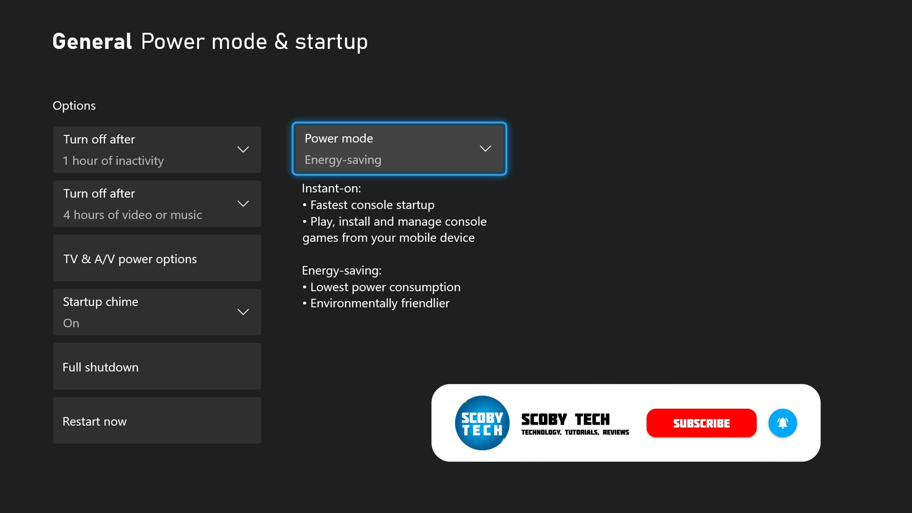